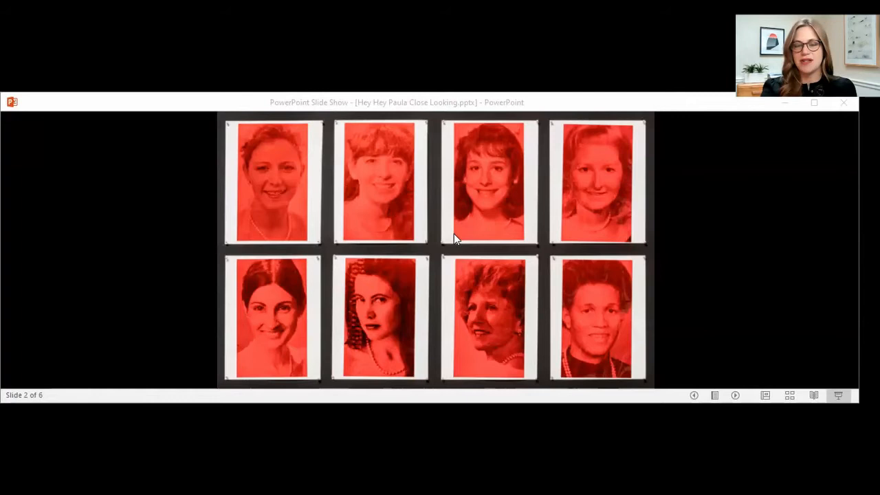
mouse_move(461, 162)
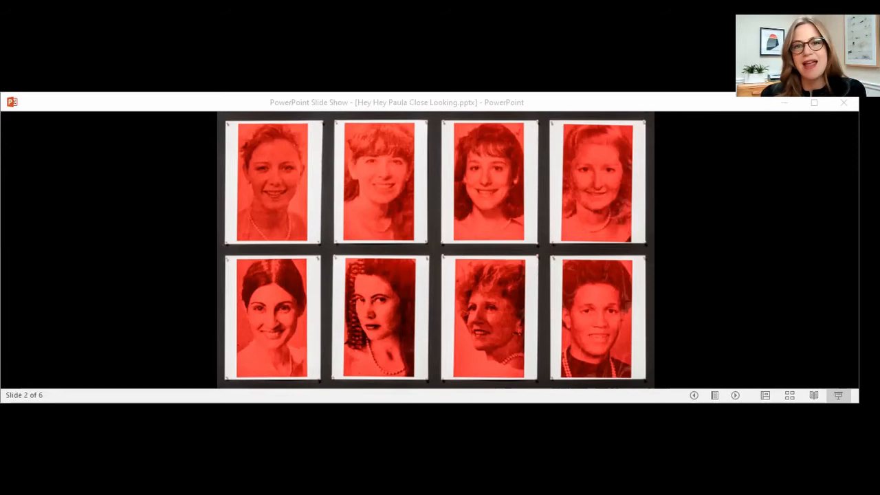
mouse_move(384, 253)
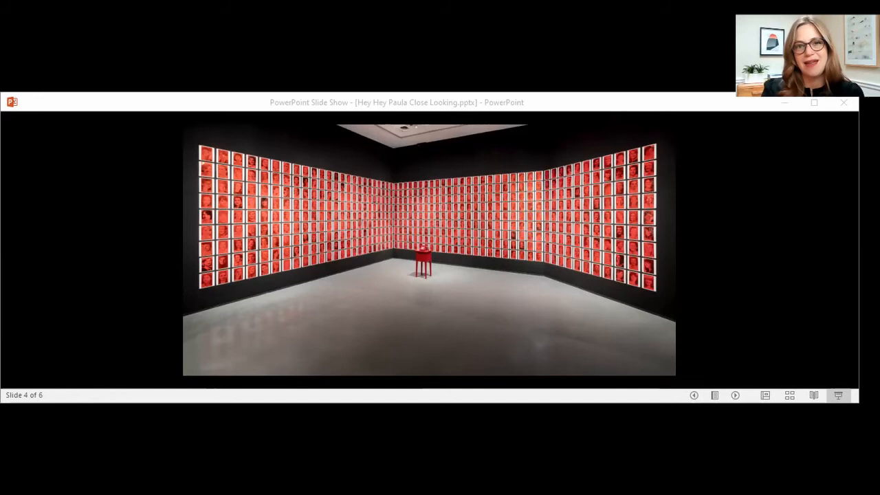
mouse_move(695, 228)
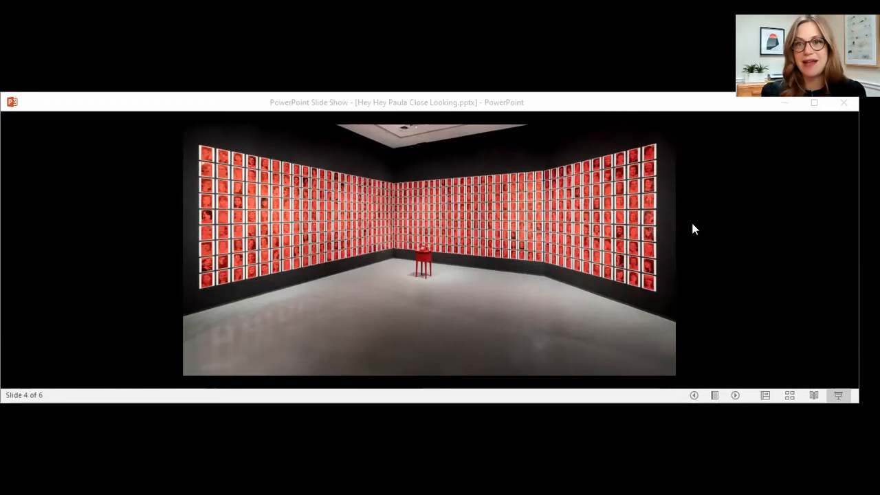